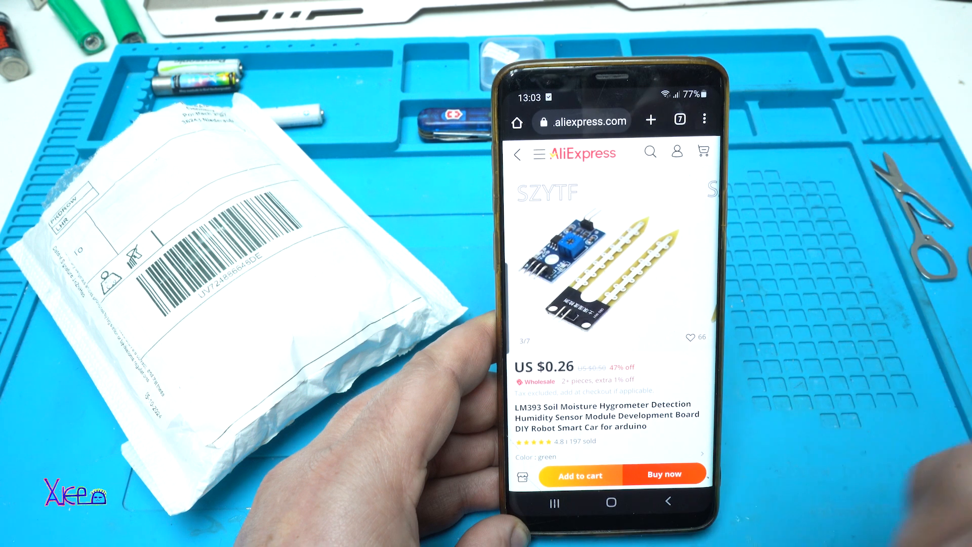
mouse_move(619, 316)
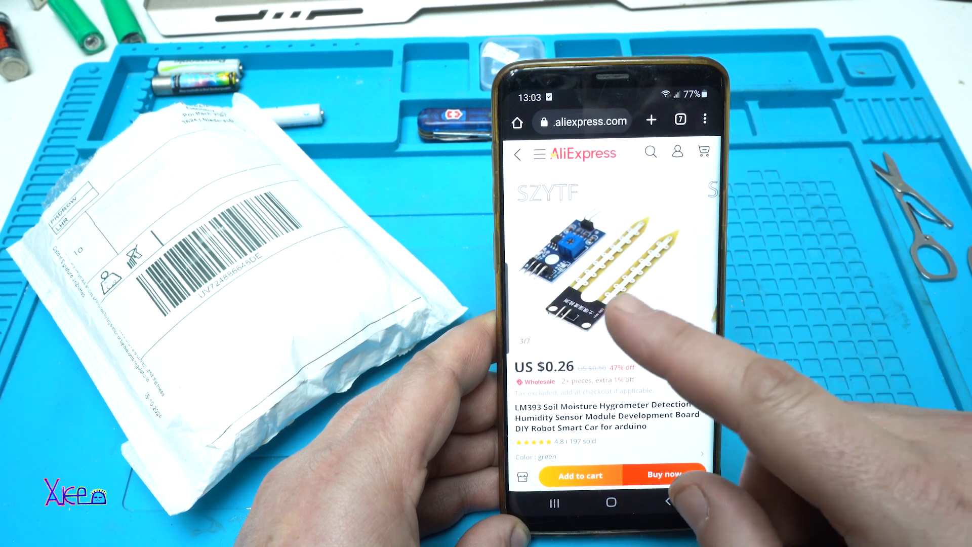